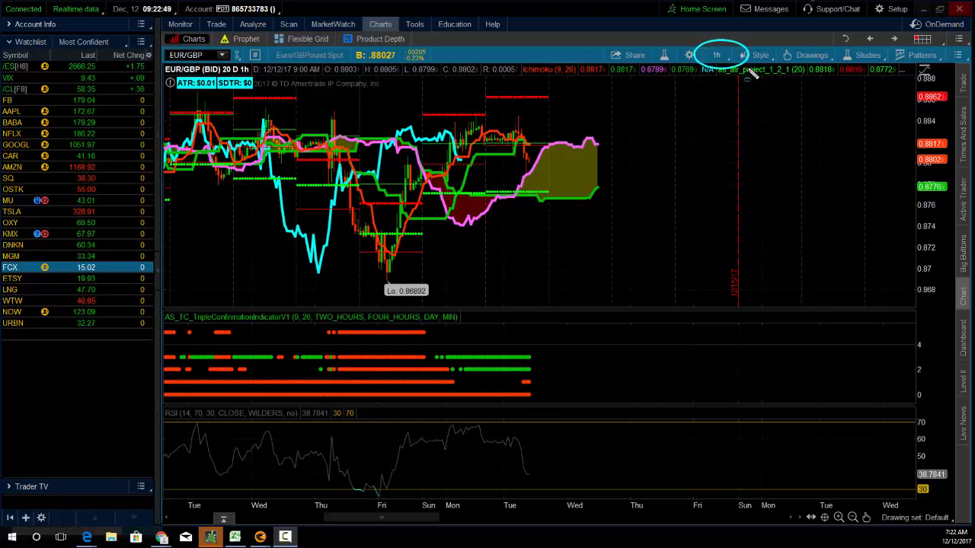
mouse_move(634, 210)
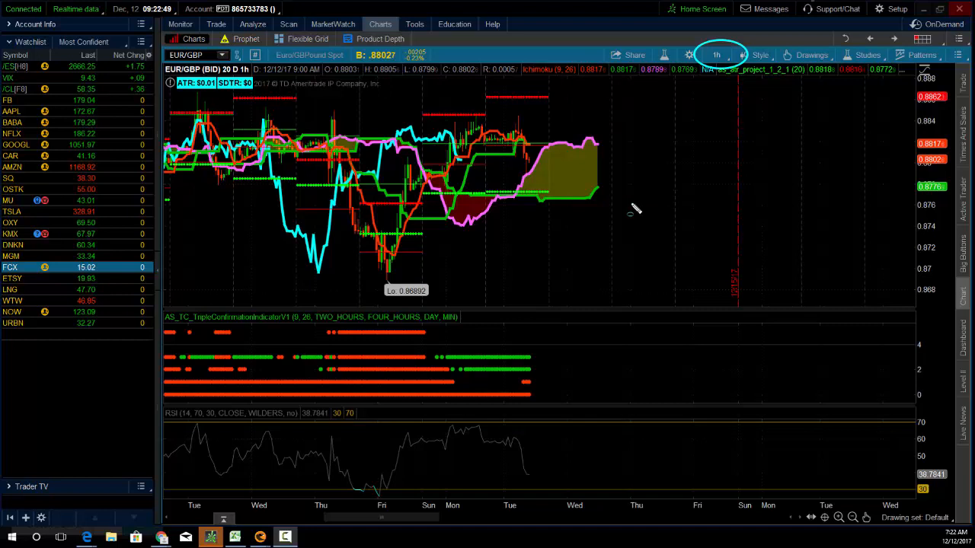
mouse_move(545, 394)
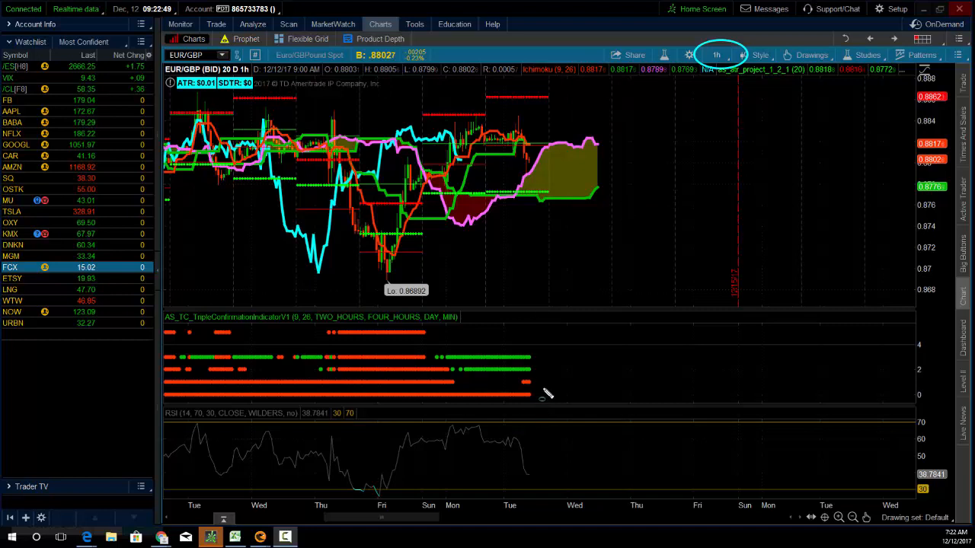
mouse_move(454, 358)
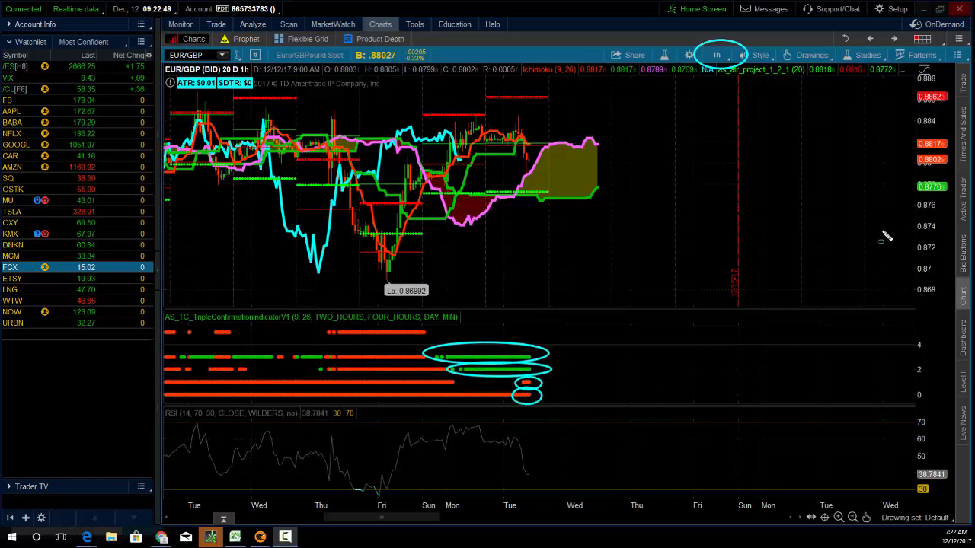
mouse_move(533, 169)
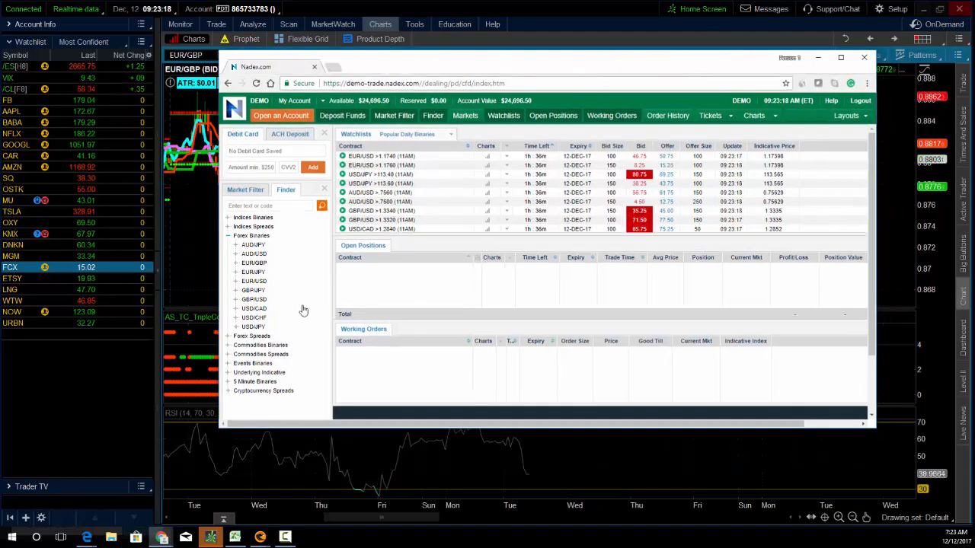
Expand Forex Binaries to reach the EUR/GBP weekly contracts in the Nadex Finder
click(228, 262)
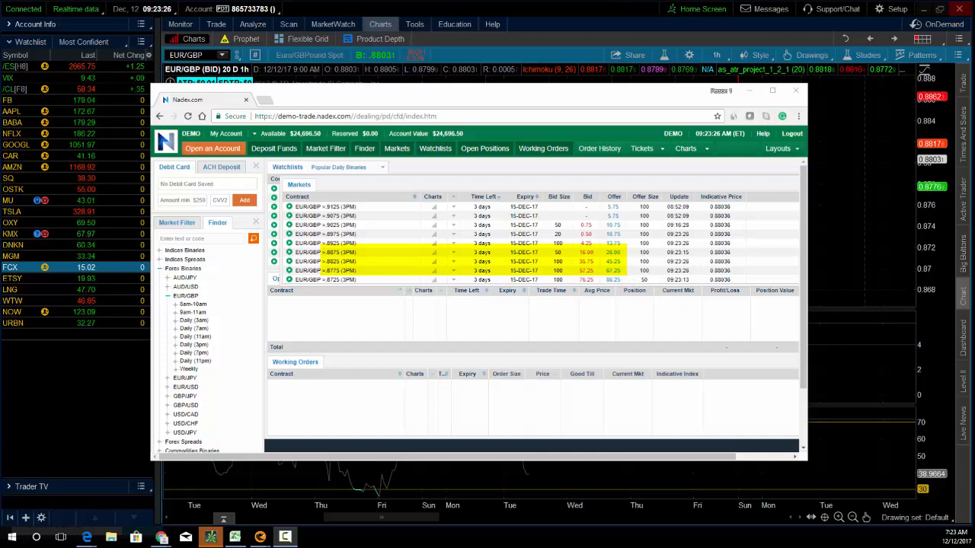
mouse_move(645, 253)
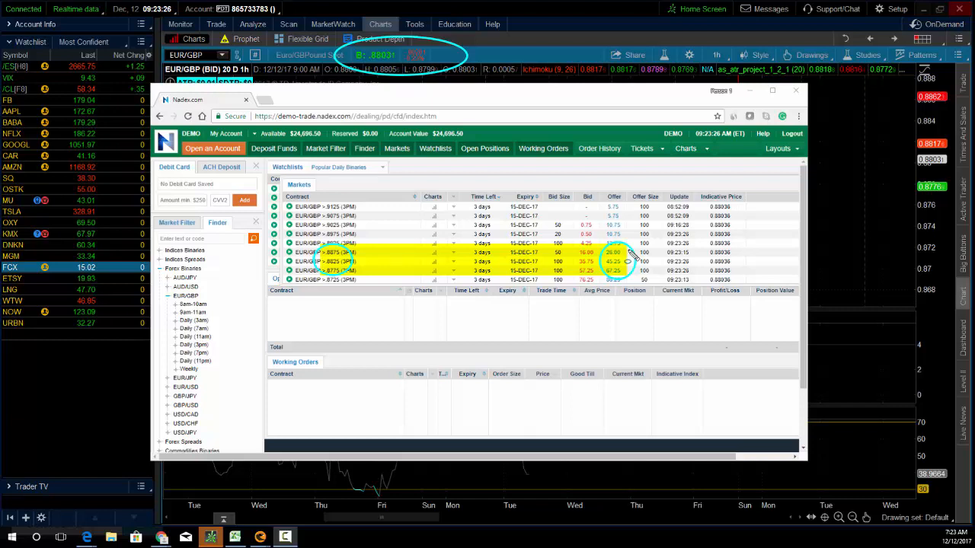
mouse_move(327, 271)
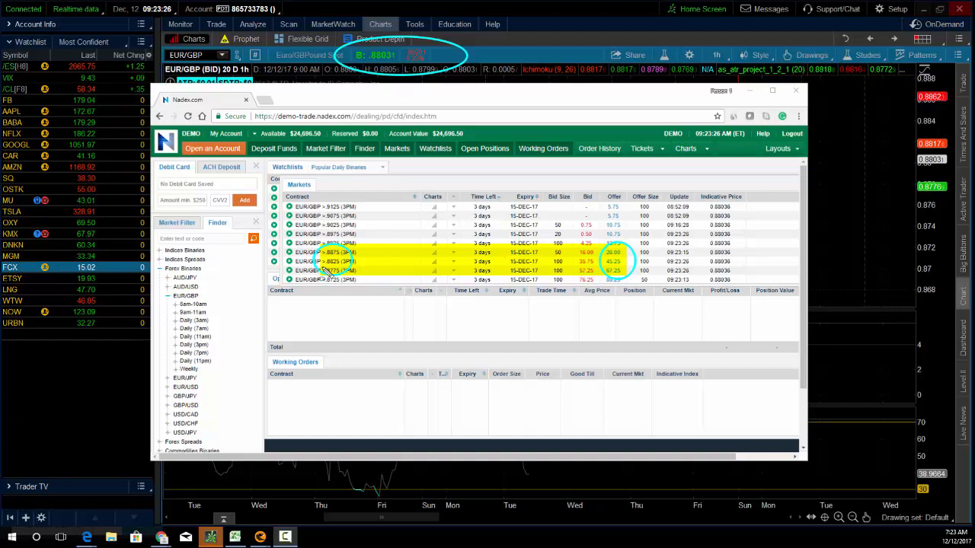